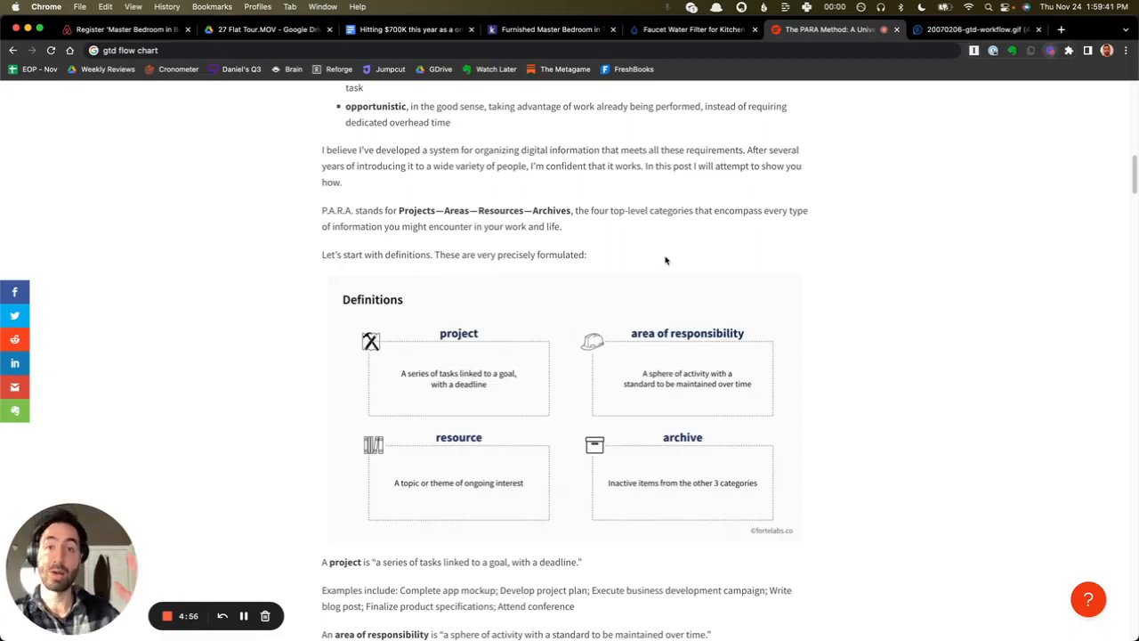
Step: Glance at the GTD workflow flowchart, then return to The PARA Method article's header graphic
left_click(975, 28)
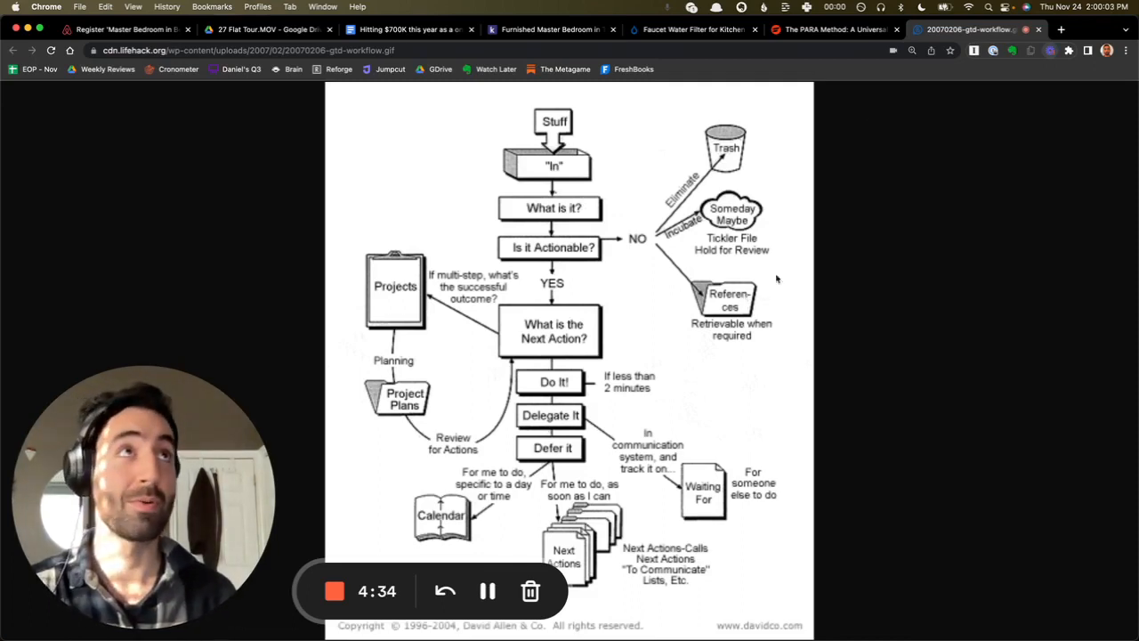
left_click(833, 29)
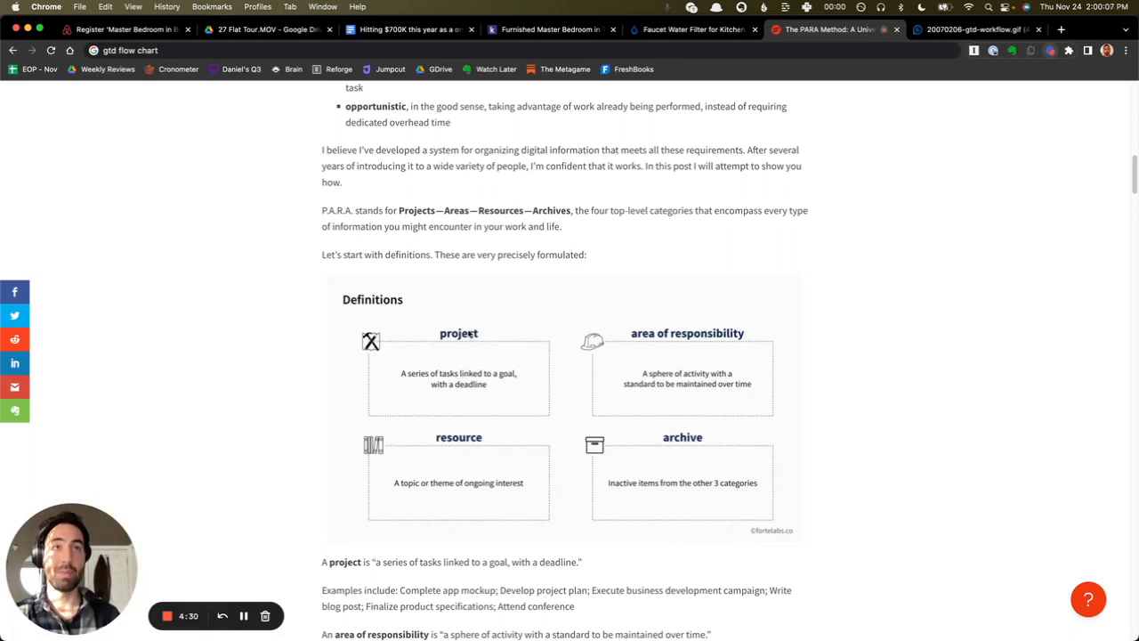
mouse_move(571, 413)
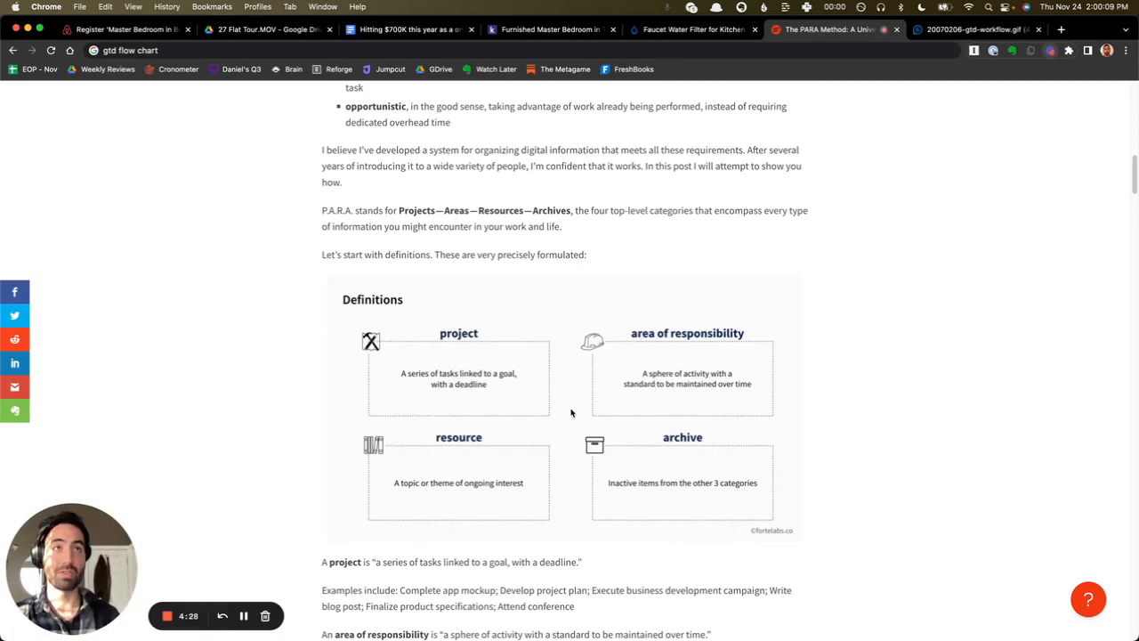
scroll("down", 3)
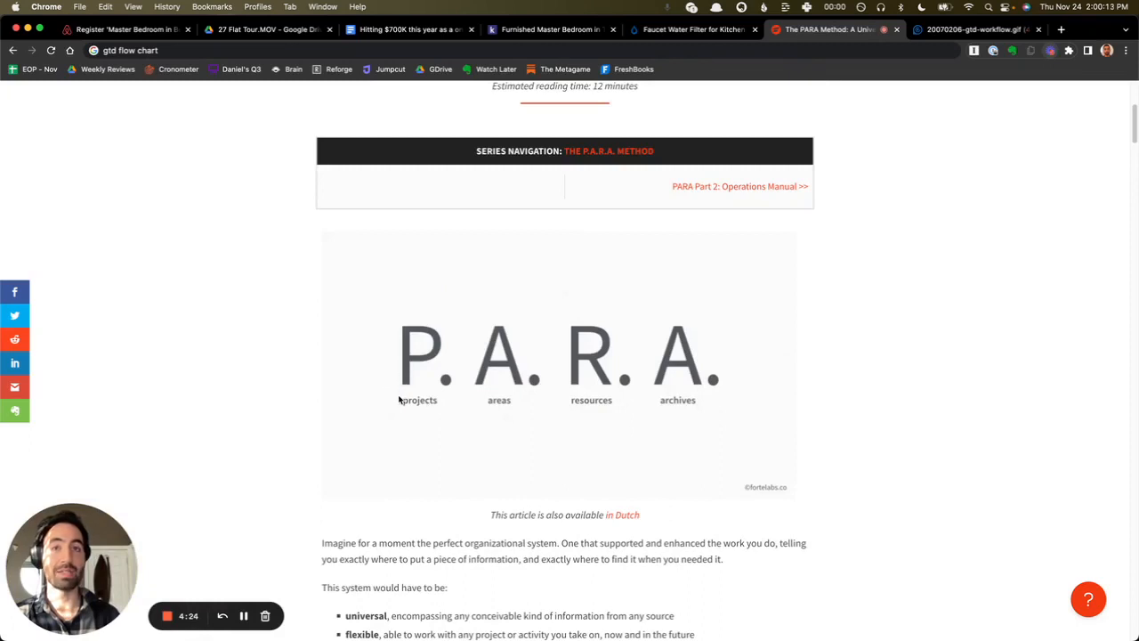
mouse_move(413, 374)
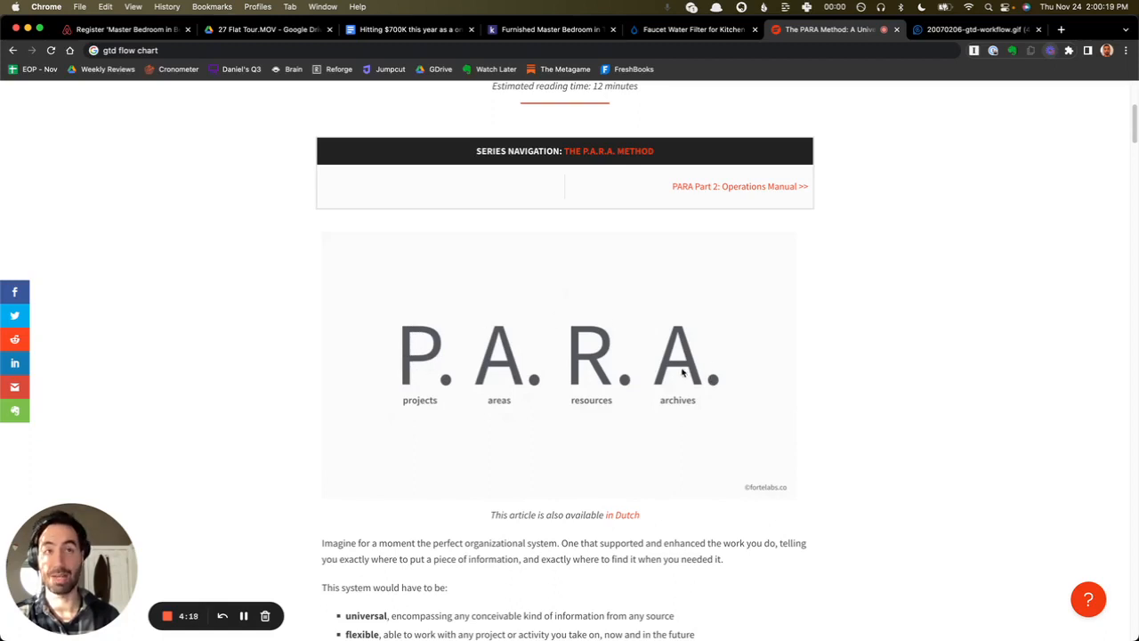
mouse_move(710, 384)
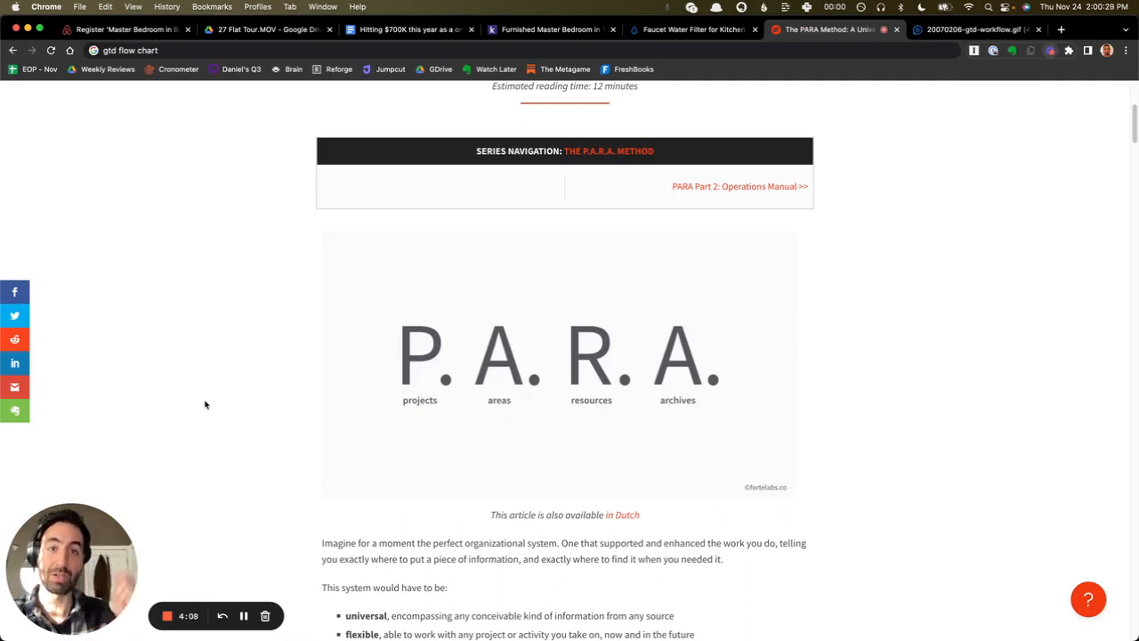
mouse_move(452, 322)
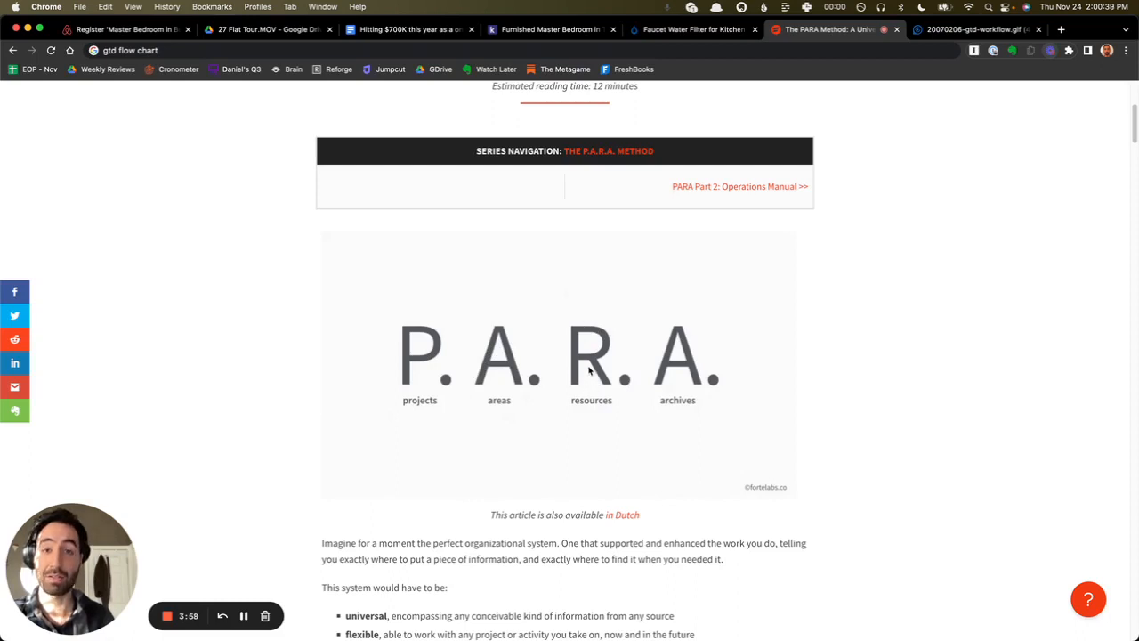
mouse_move(609, 402)
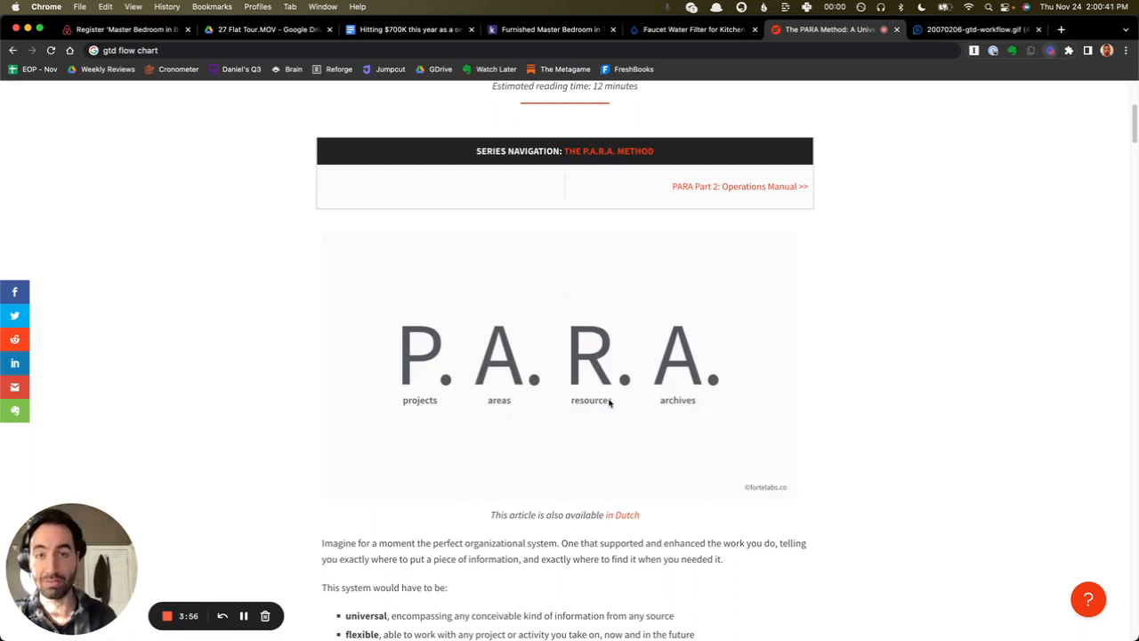
mouse_move(604, 336)
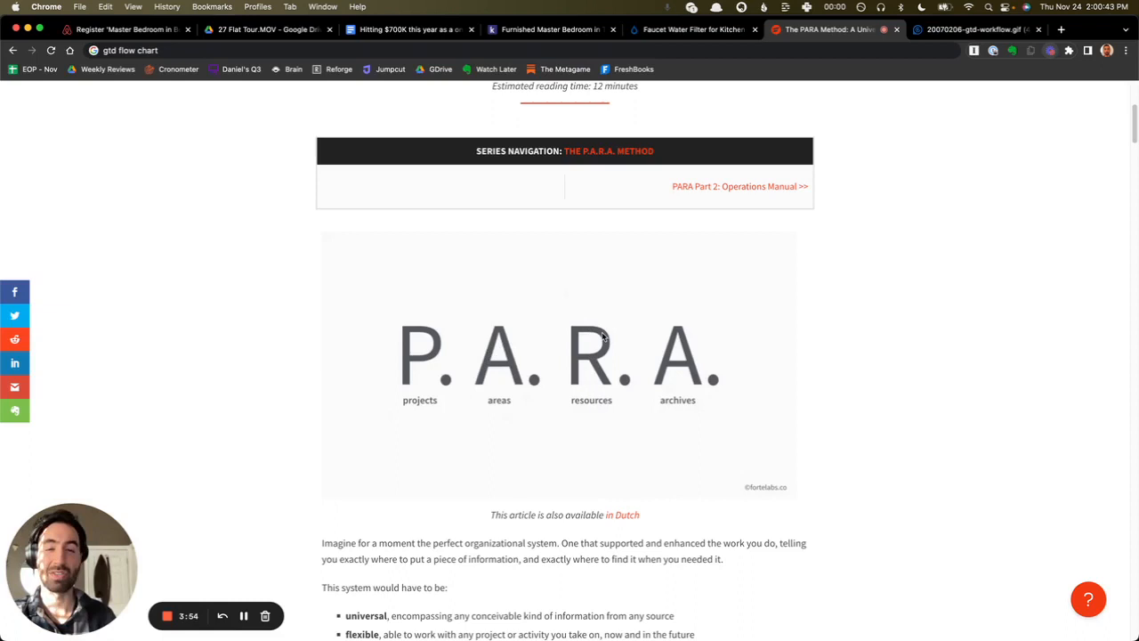
mouse_move(573, 385)
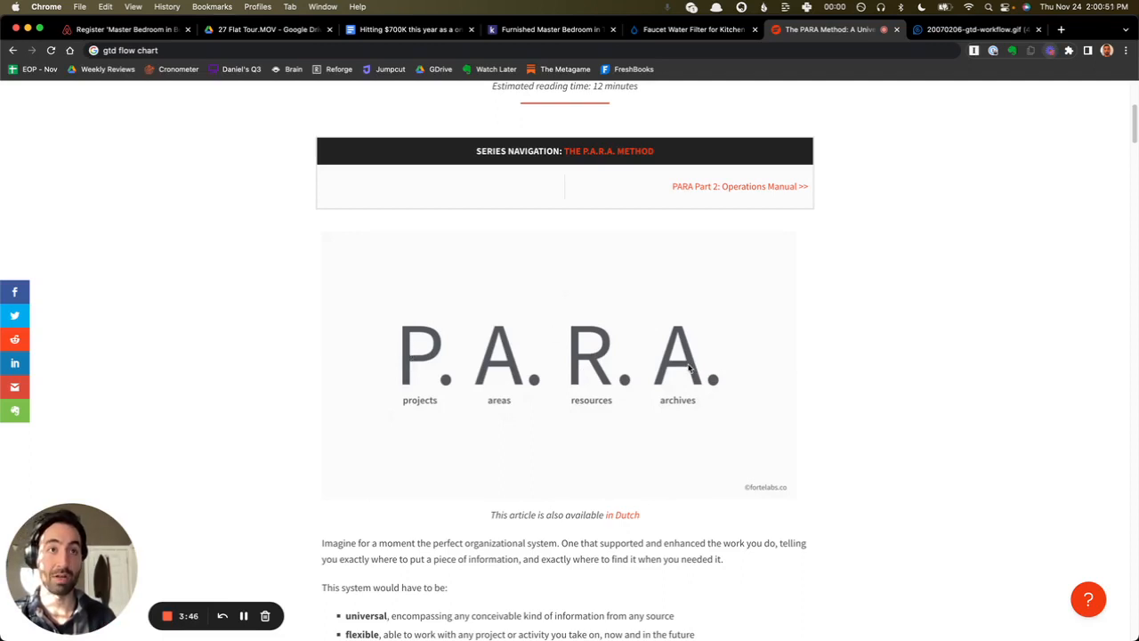
mouse_move(585, 388)
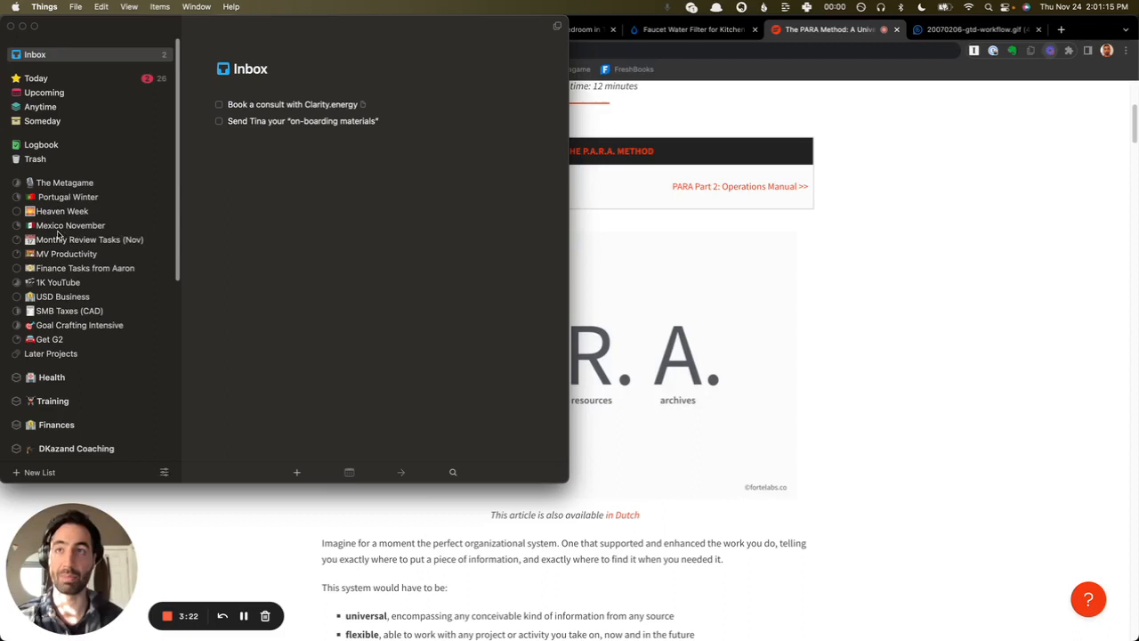
Step: Scroll the view while Things 3 shows its Inbox beside Evernote's notebook list
scroll("down", 3)
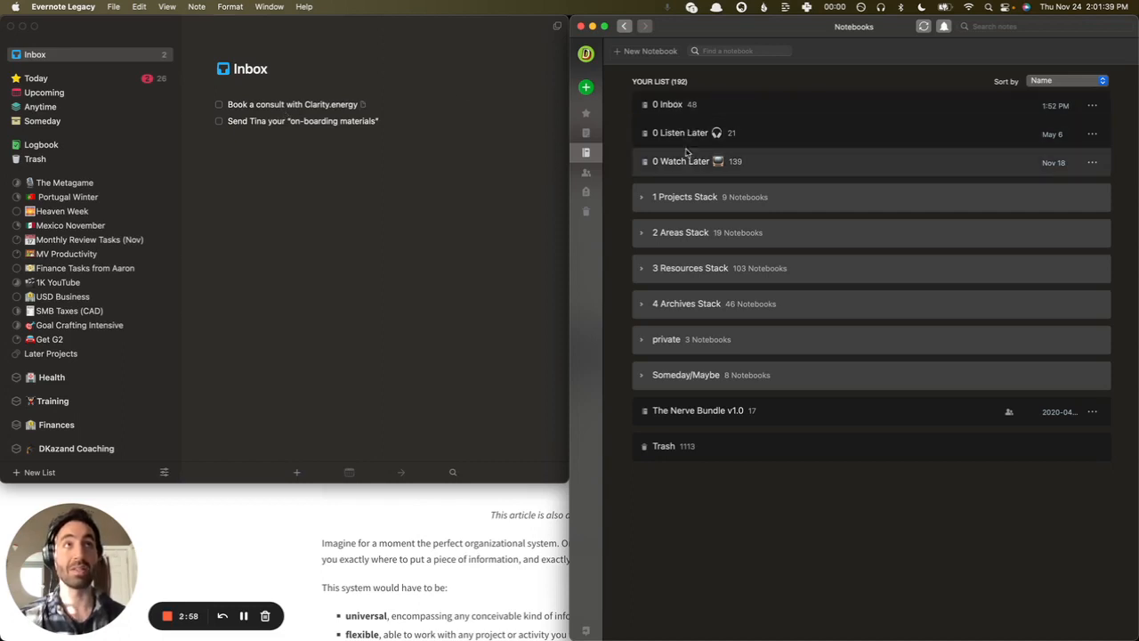
mouse_move(685, 162)
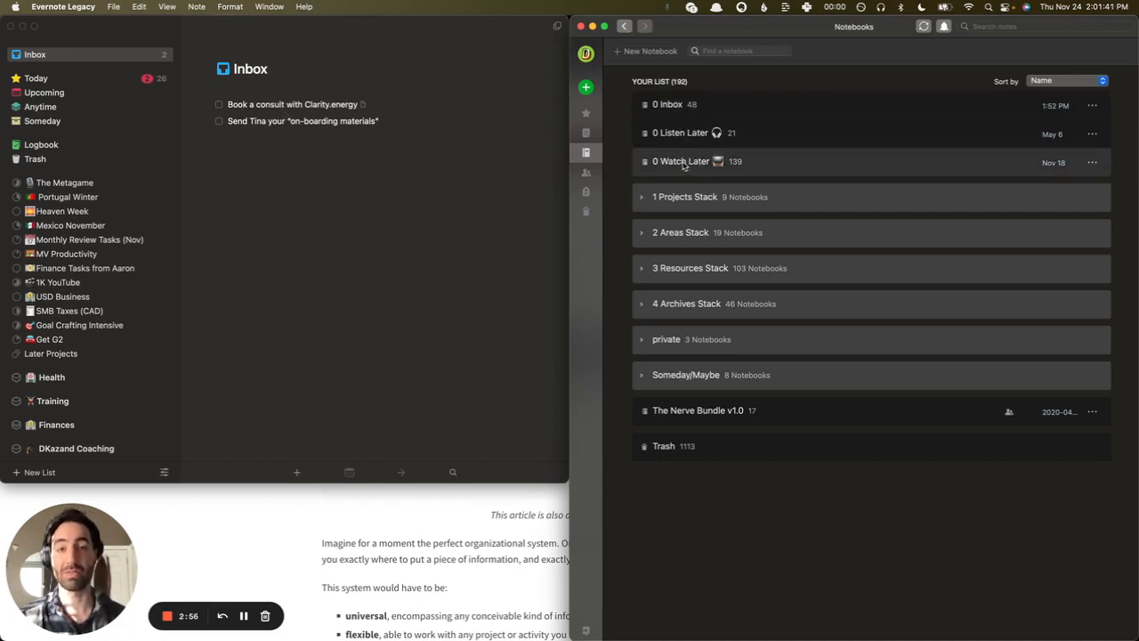
mouse_move(697, 132)
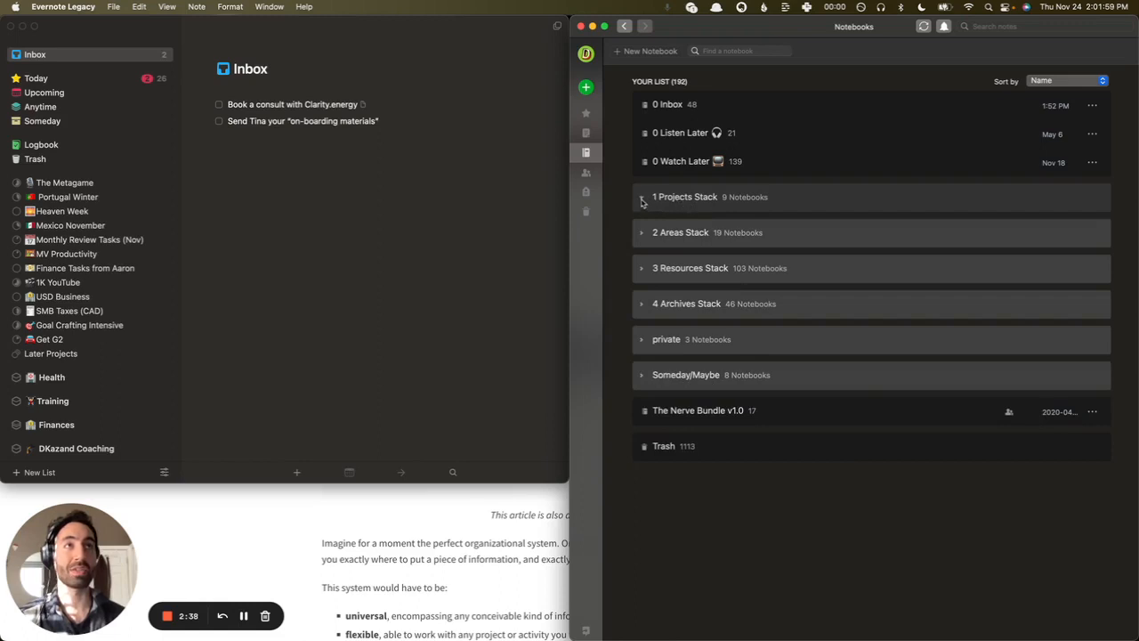
Step: Expand the 1 Projects Stack and open the Portugal Winter notebook with its 32 notes
left_click(641, 196)
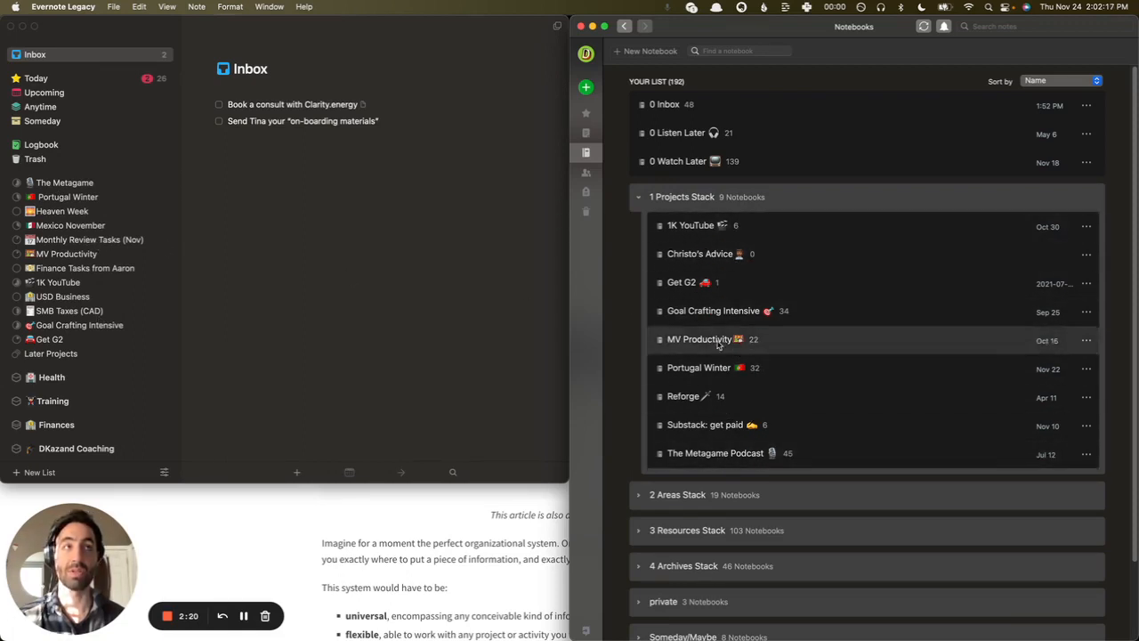
mouse_move(733, 267)
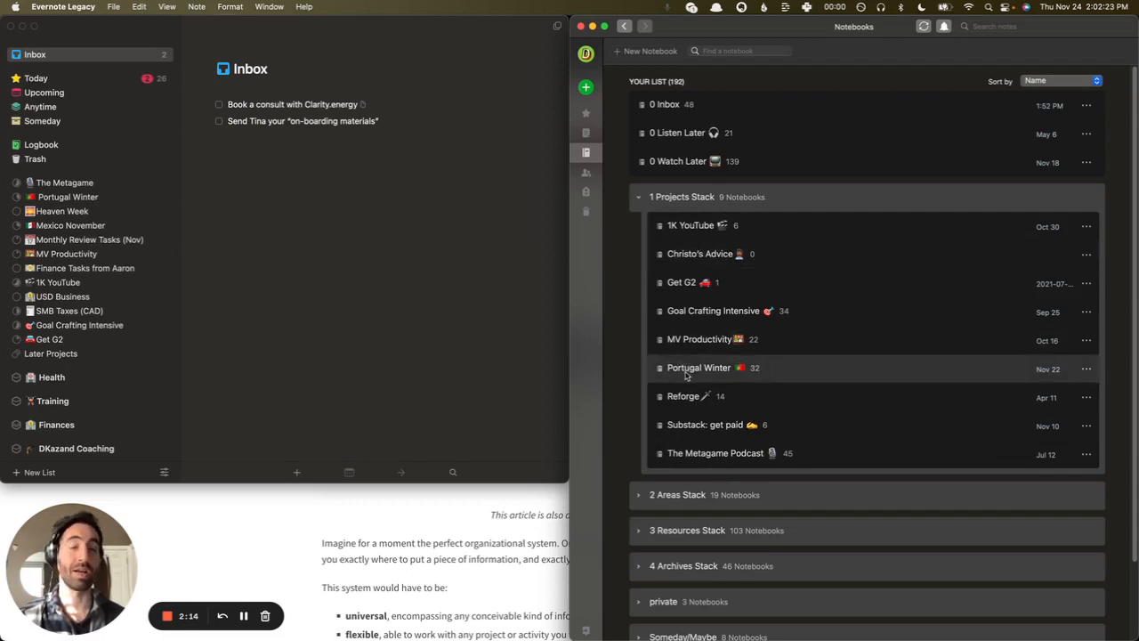
left_click(697, 367)
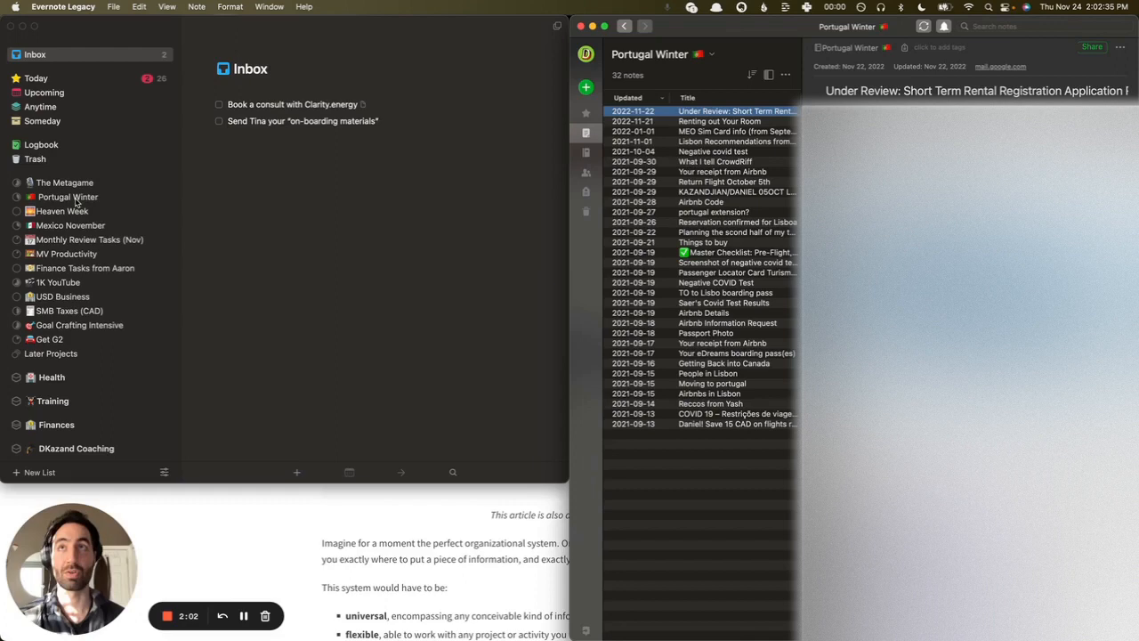
Step: Open the Portugal Winter project and change its timeline month to December
left_click(67, 196)
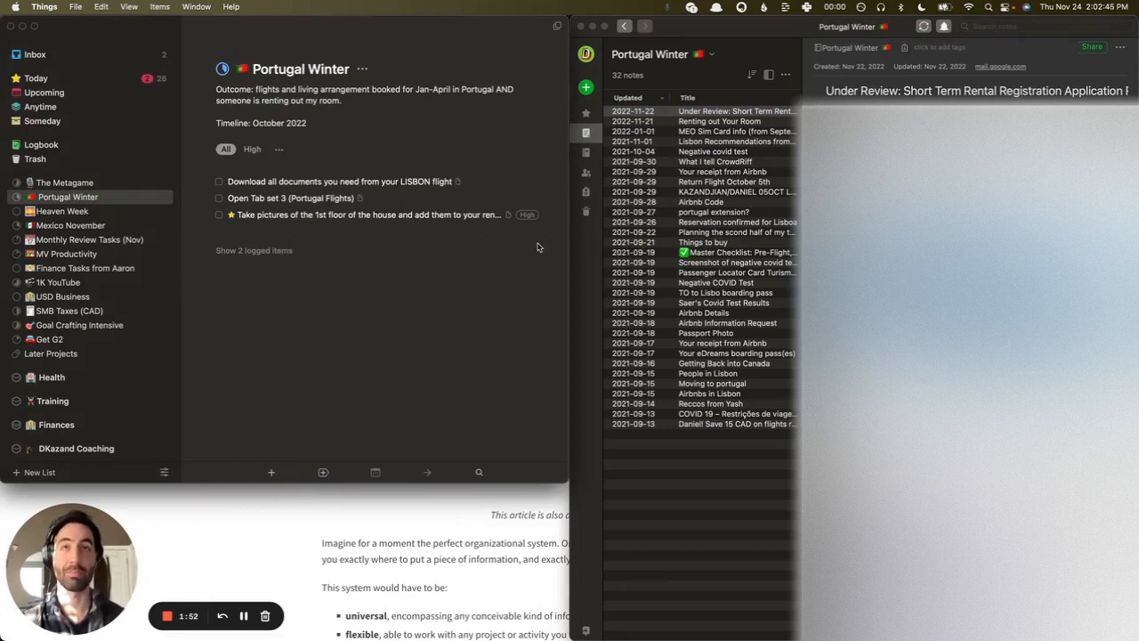
double_click(267, 123)
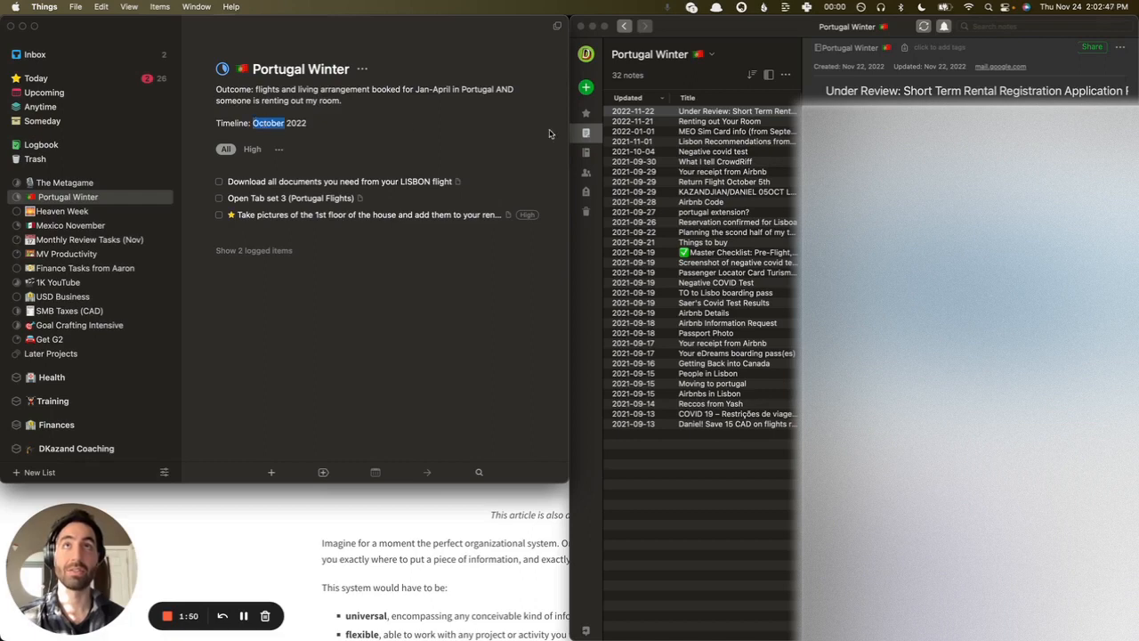
type("December")
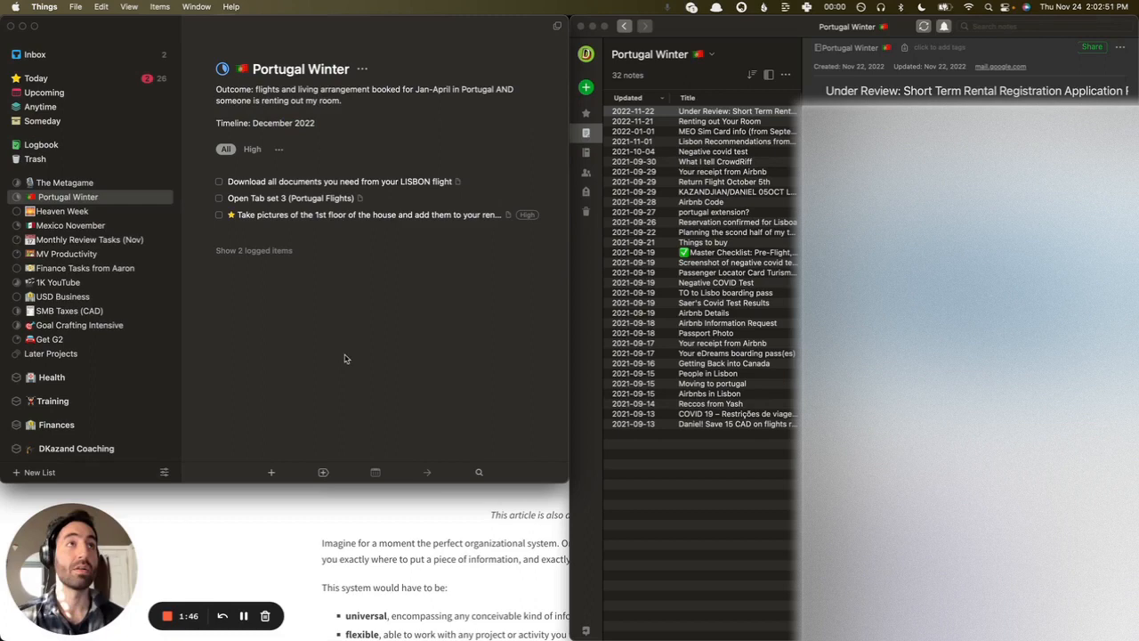
mouse_move(408, 278)
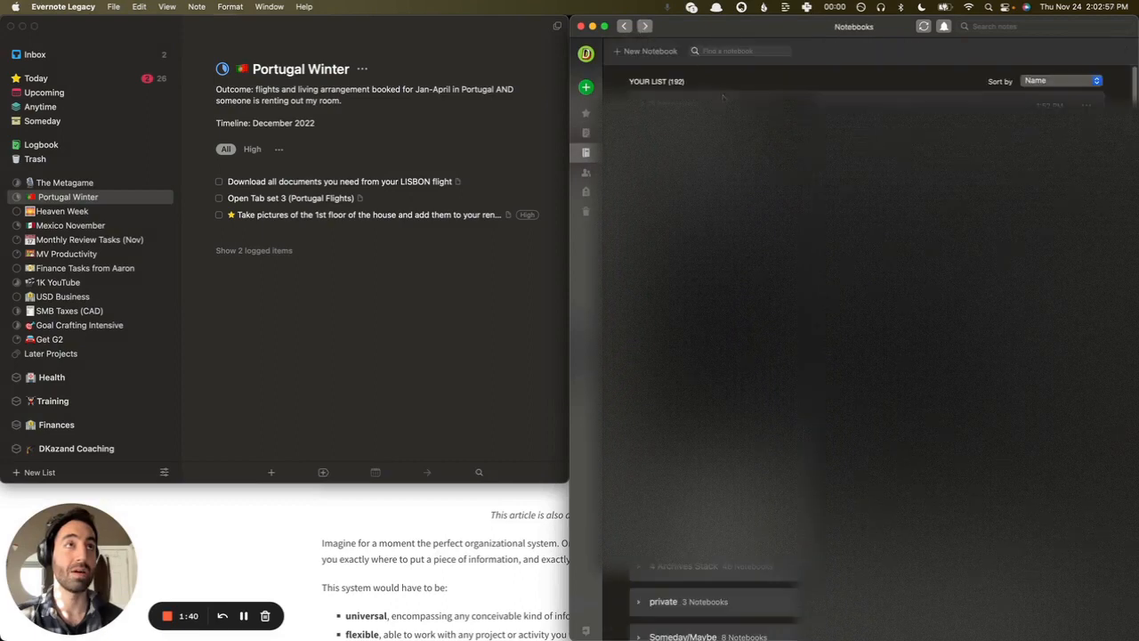
Step: Expand the 2 Areas Stack and scroll its 19 notebooks such as Dating, Finances and Health
left_click(639, 232)
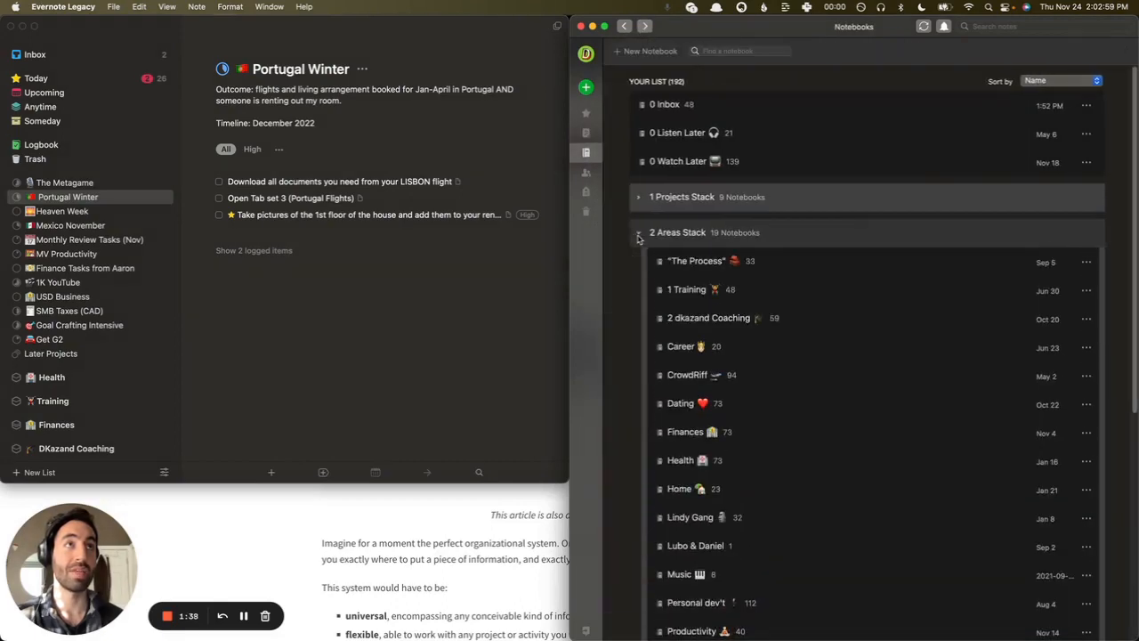
scroll("down", 3)
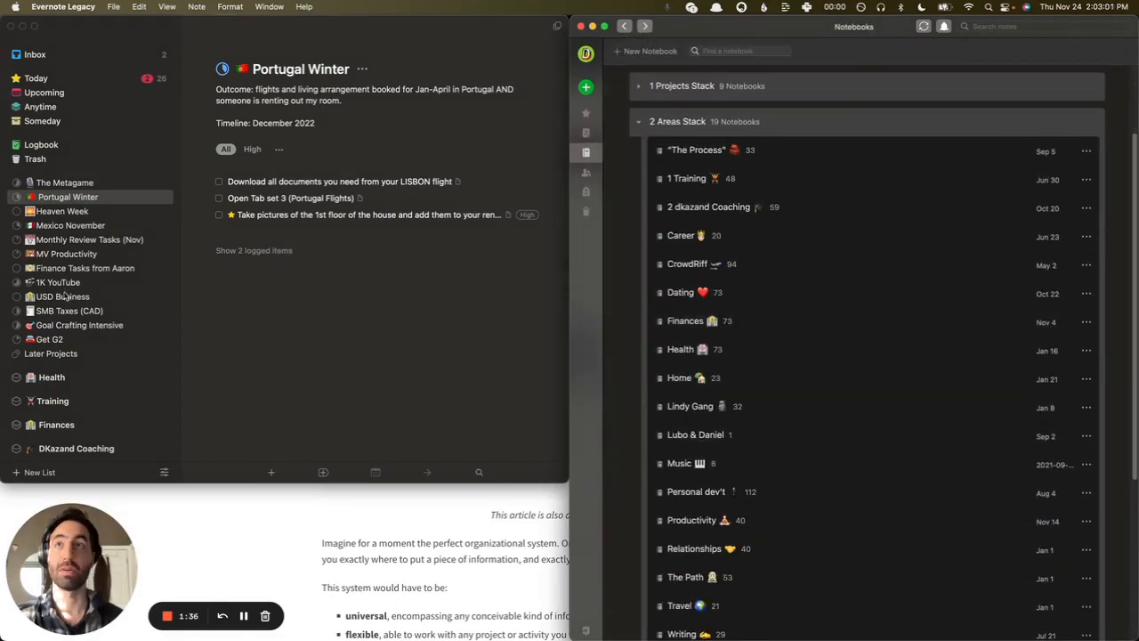
scroll("down", 3)
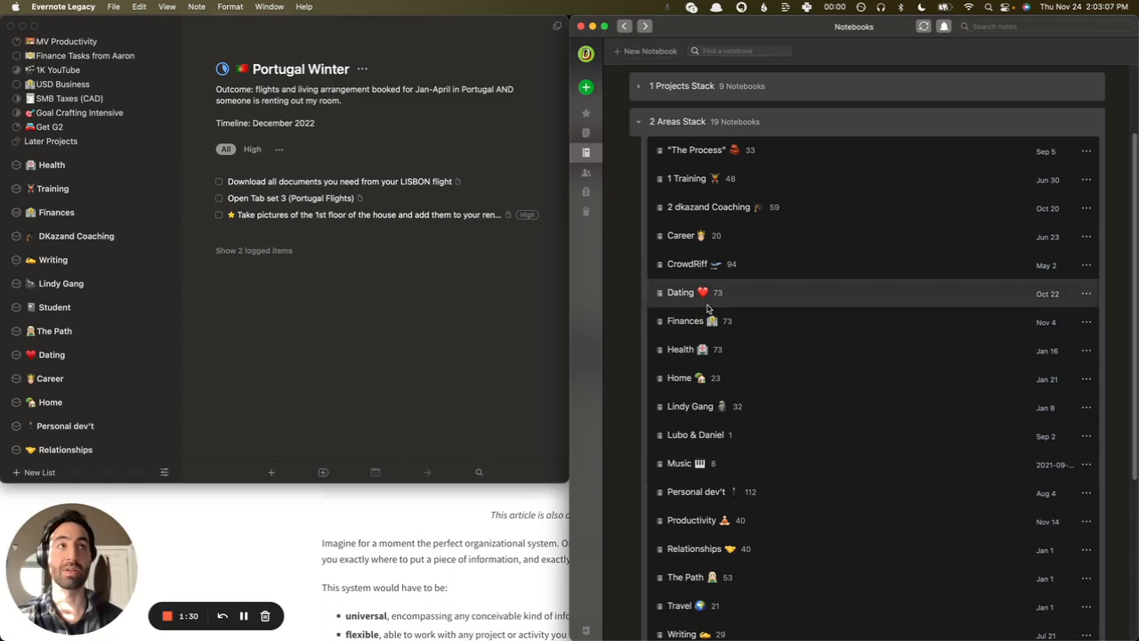
mouse_move(754, 341)
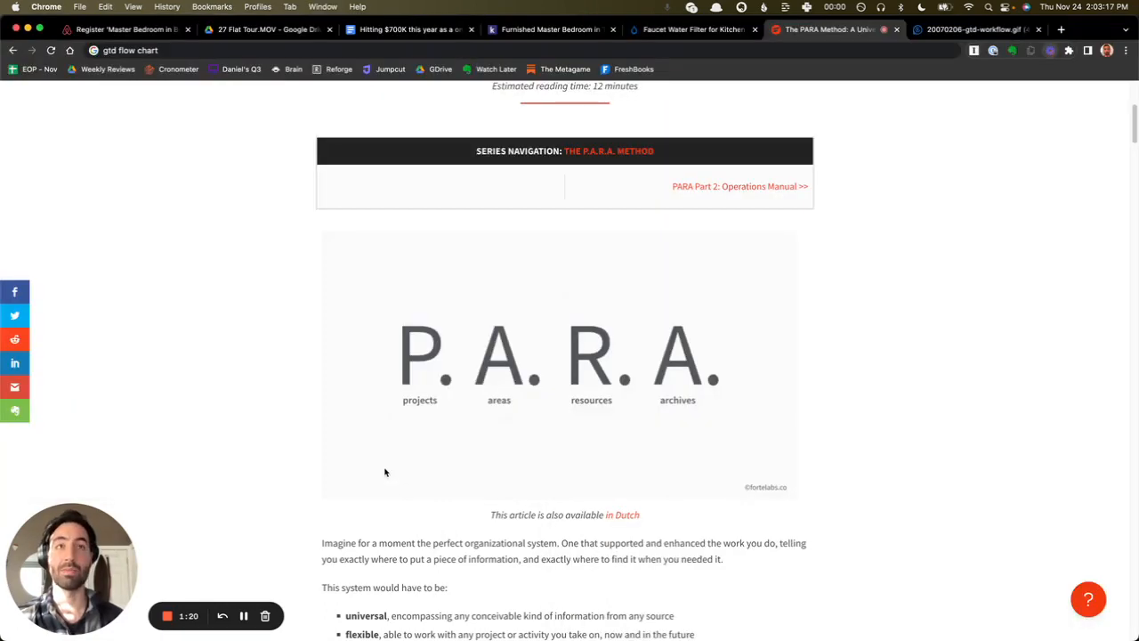
Step: Scroll through the PARA Method article and launch the Evernote Web Clipper on it
scroll("up", 3)
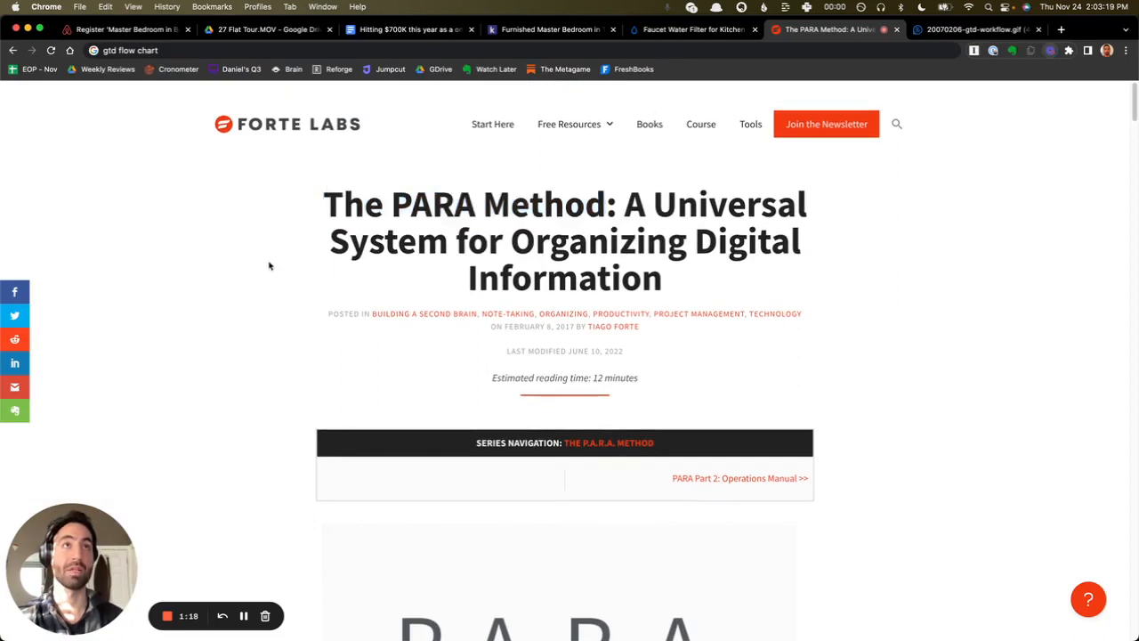
scroll("down", 3)
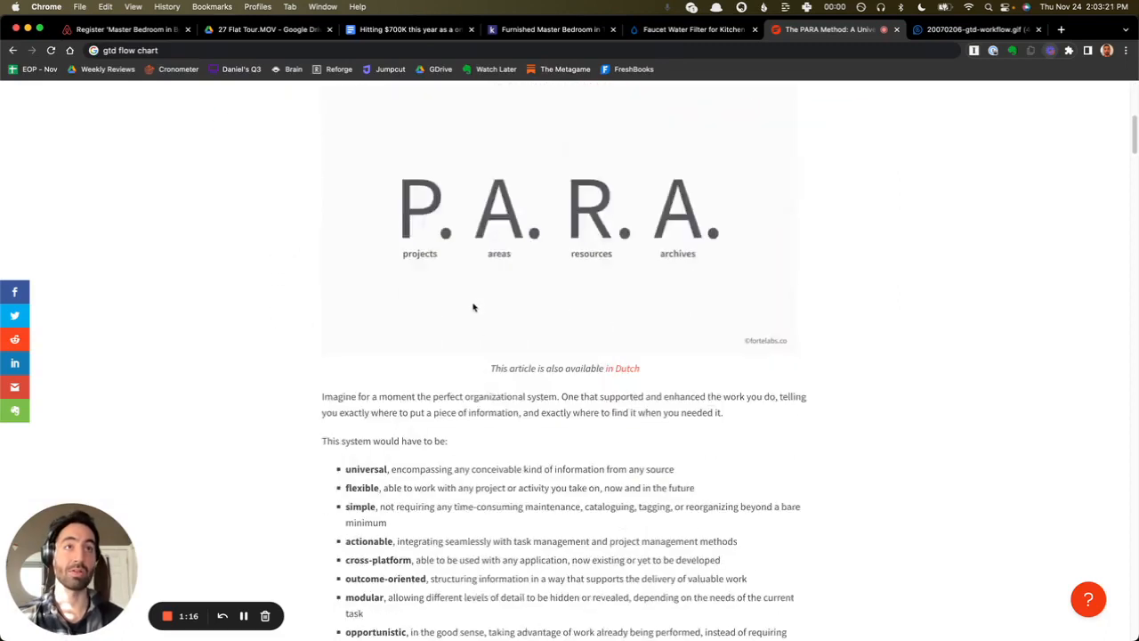
scroll("down", 3)
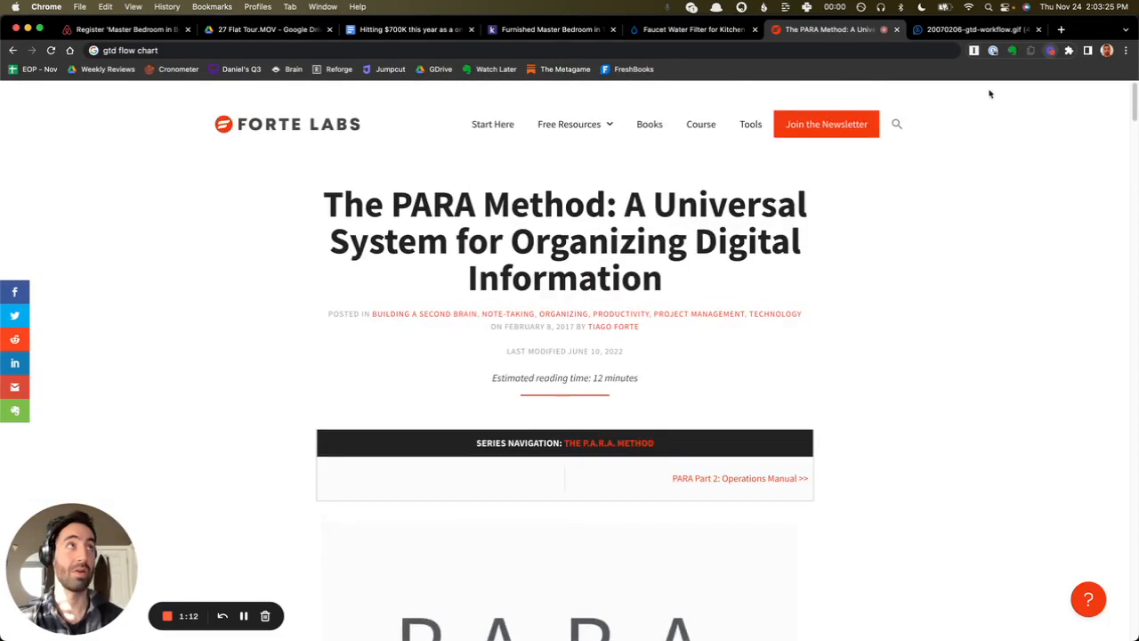
left_click(1010, 49)
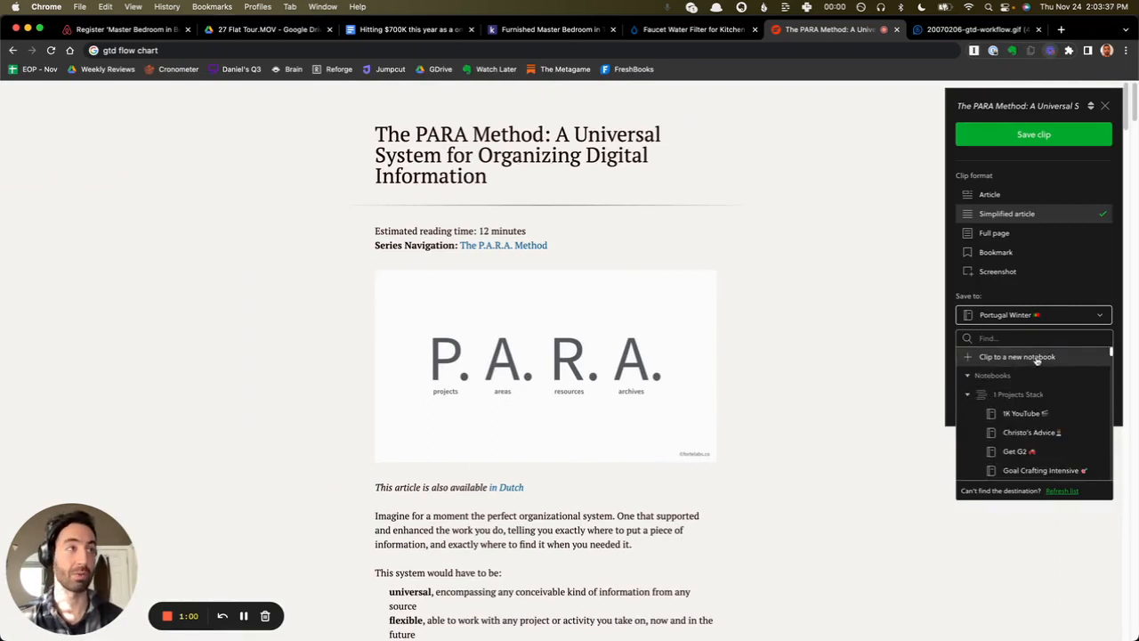
Step: Set the clip destination to 0 Inbox instead of the productivity notebook and save the simplified article
type("producti")
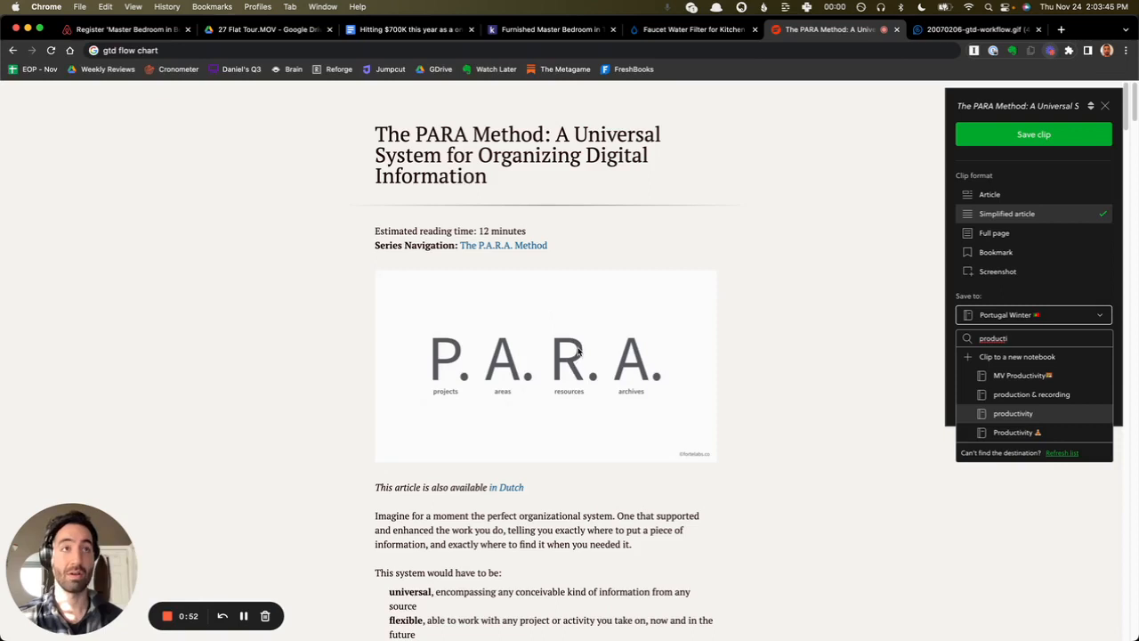
left_click(1013, 412)
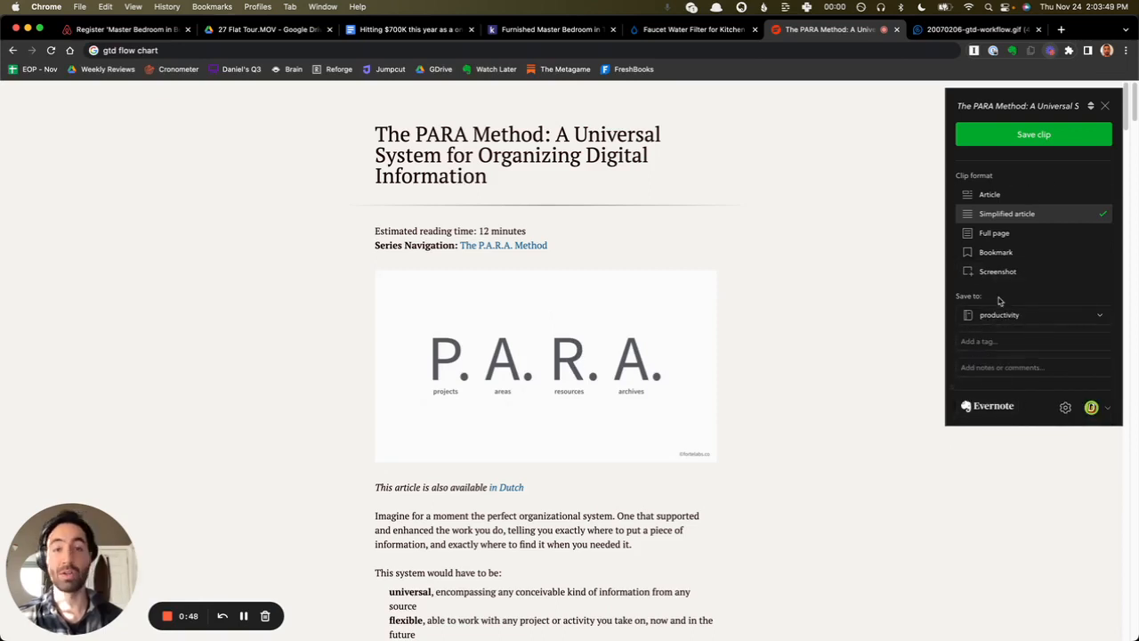
left_click(1034, 313)
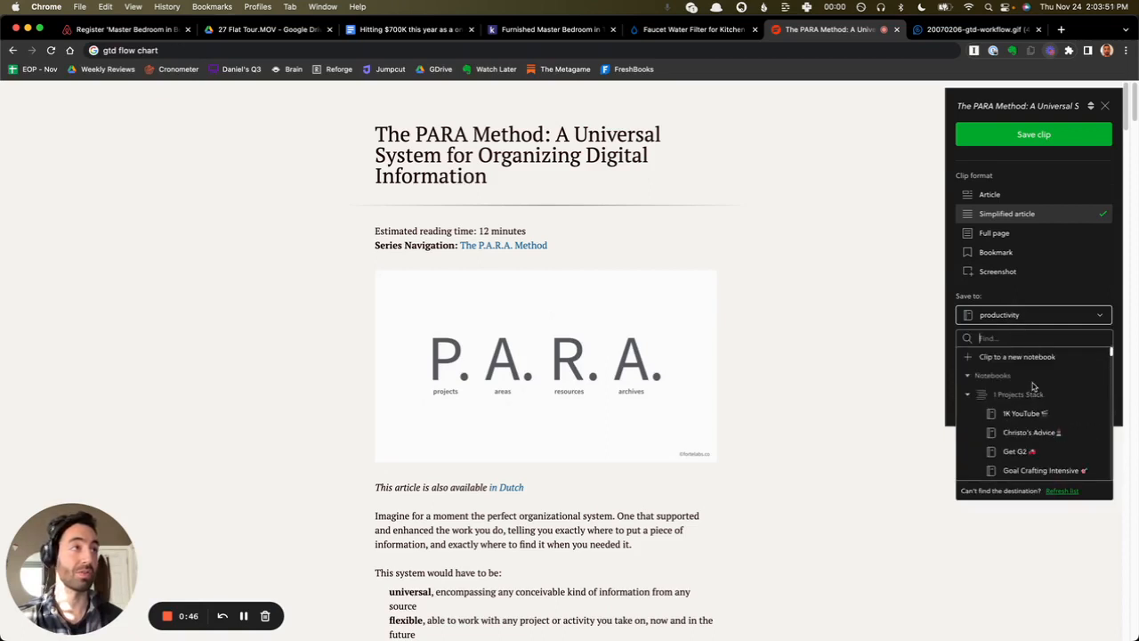
type("inbox")
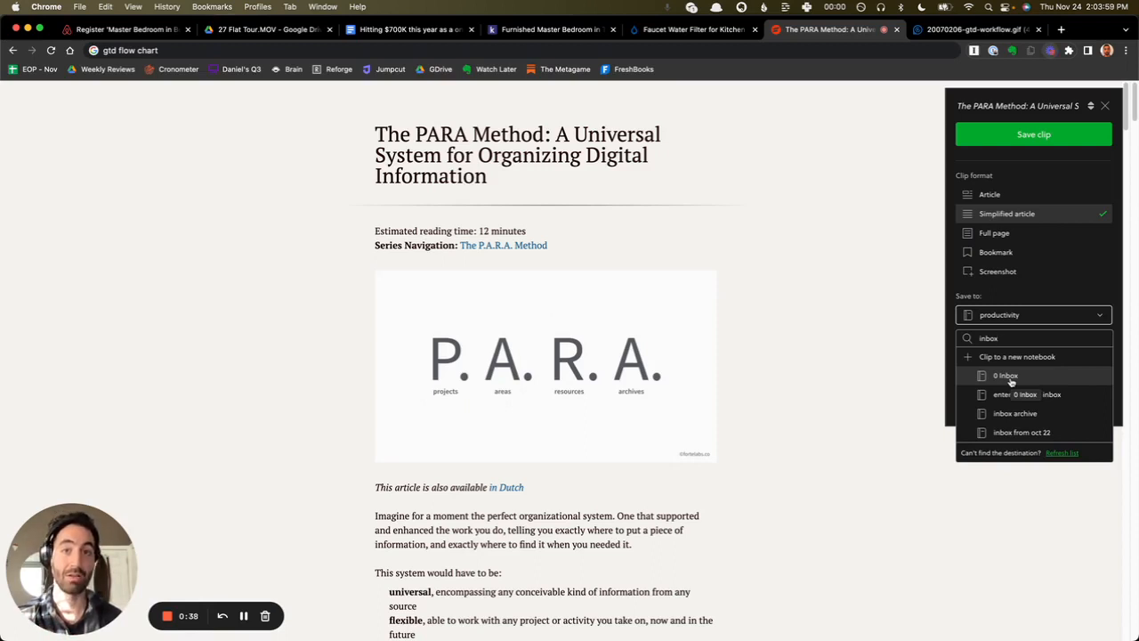
left_click(1005, 374)
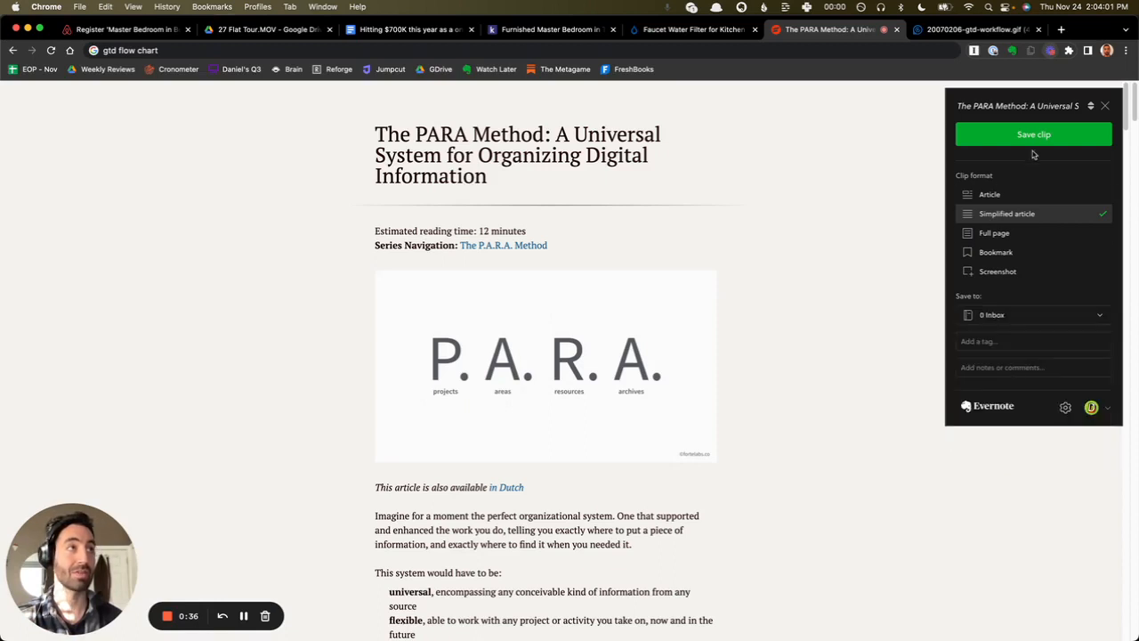
left_click(1033, 136)
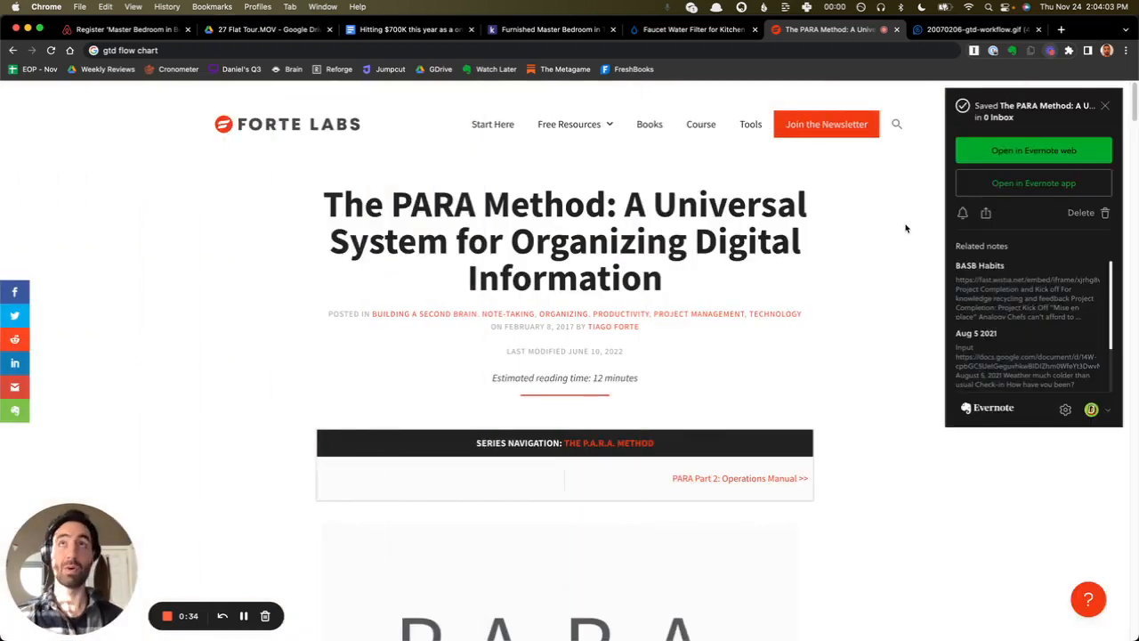
Step: Clip the 27 Flat Tour video page as a bookmark into the Portugal Winter notebook
left_click(267, 28)
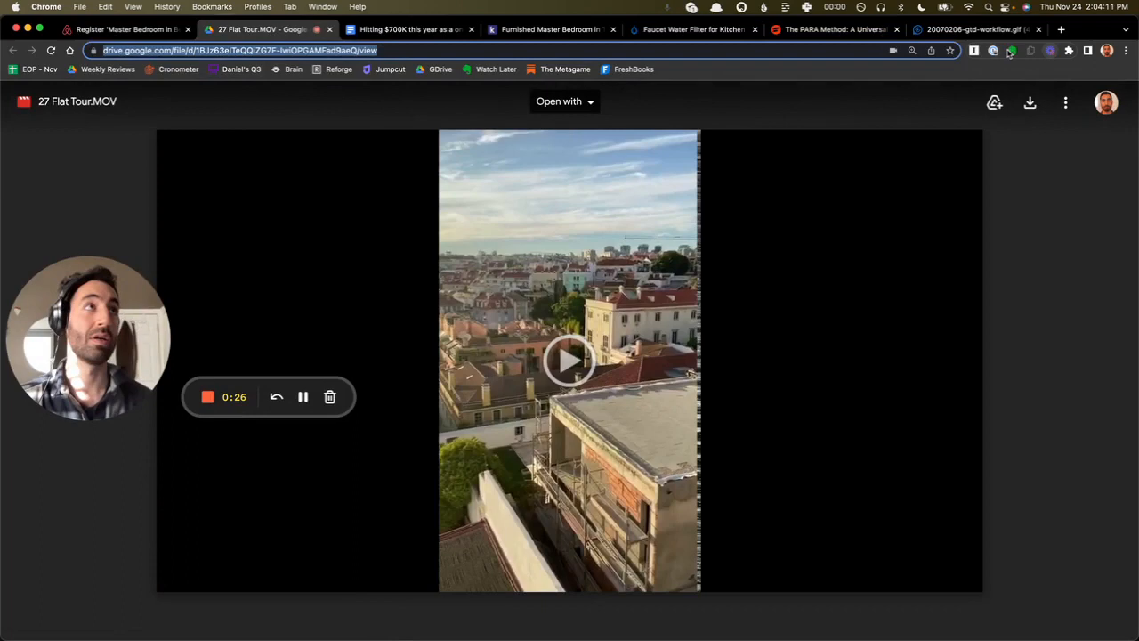
left_click(1011, 50)
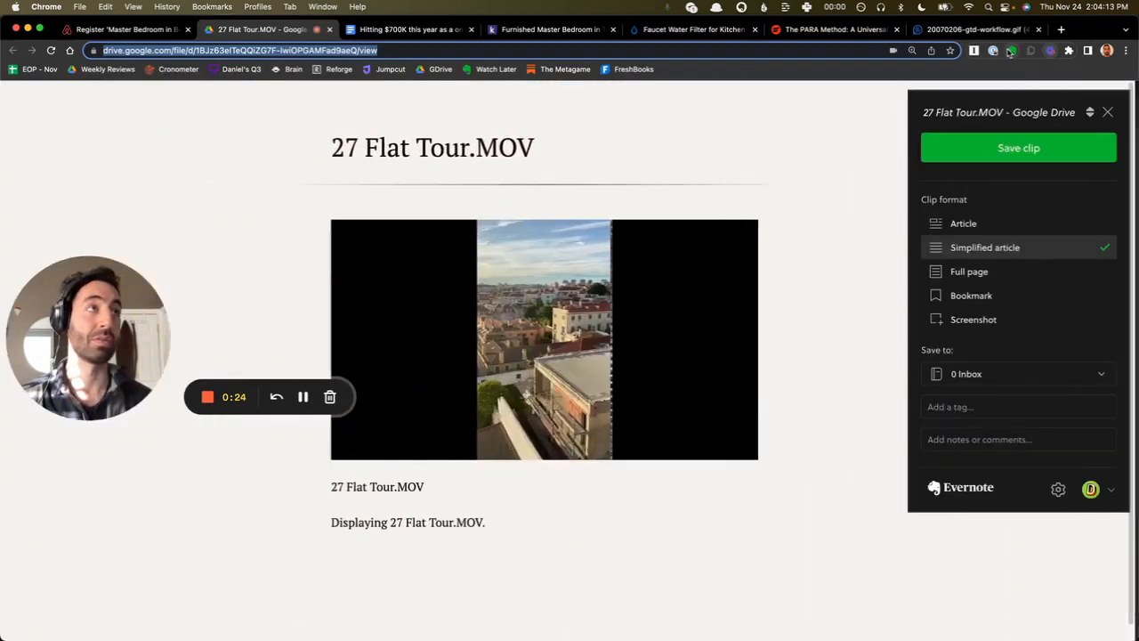
left_click(972, 296)
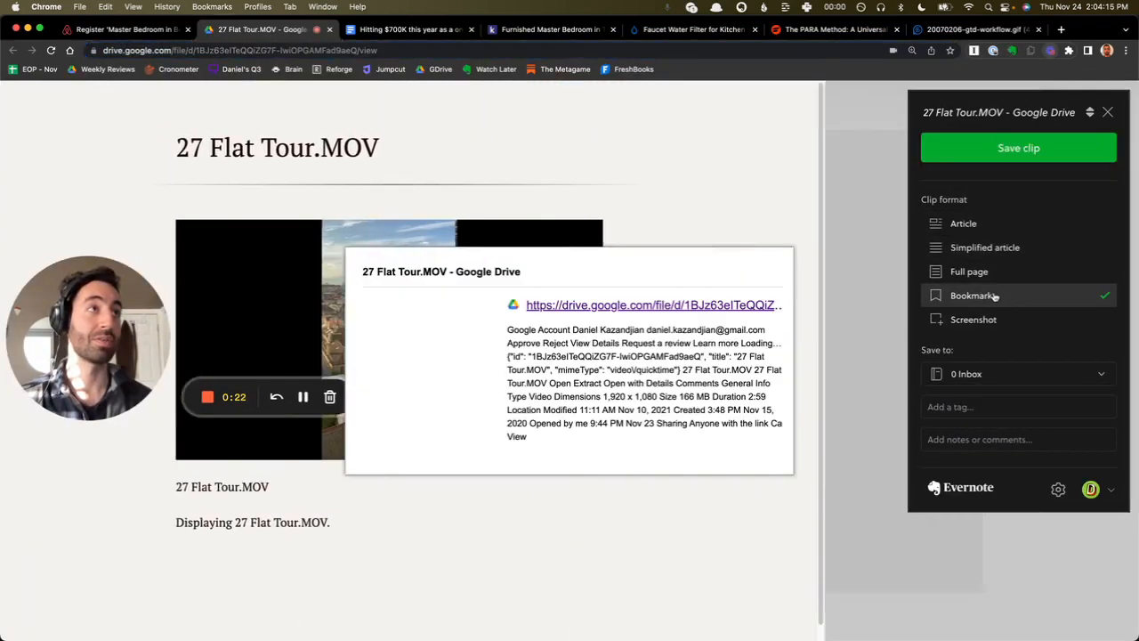
left_click(1018, 374)
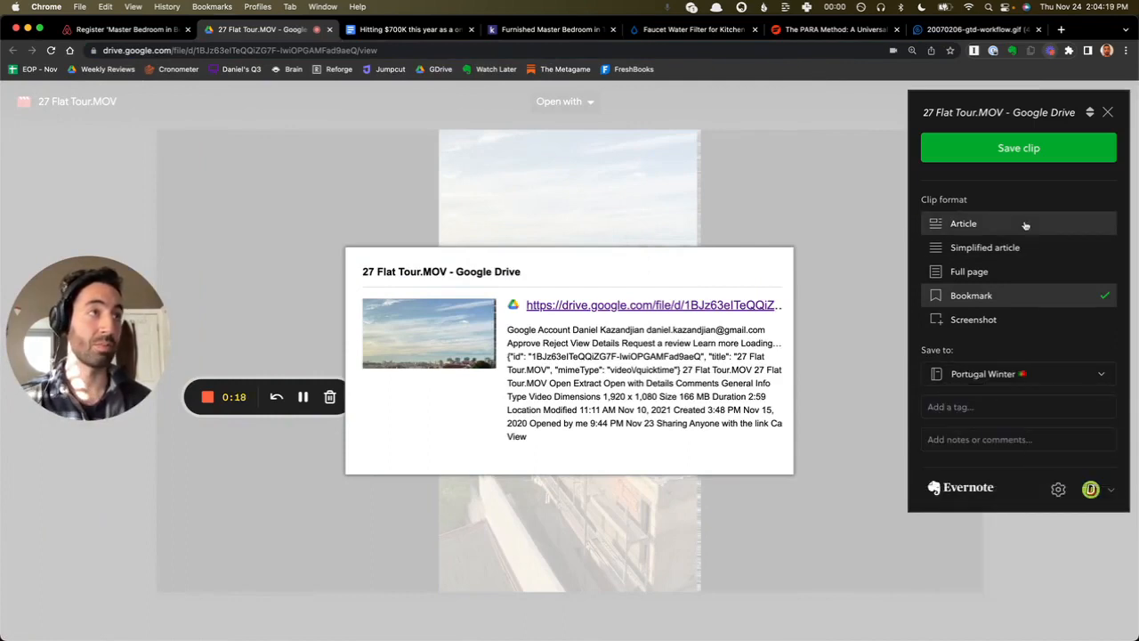
left_click(1018, 147)
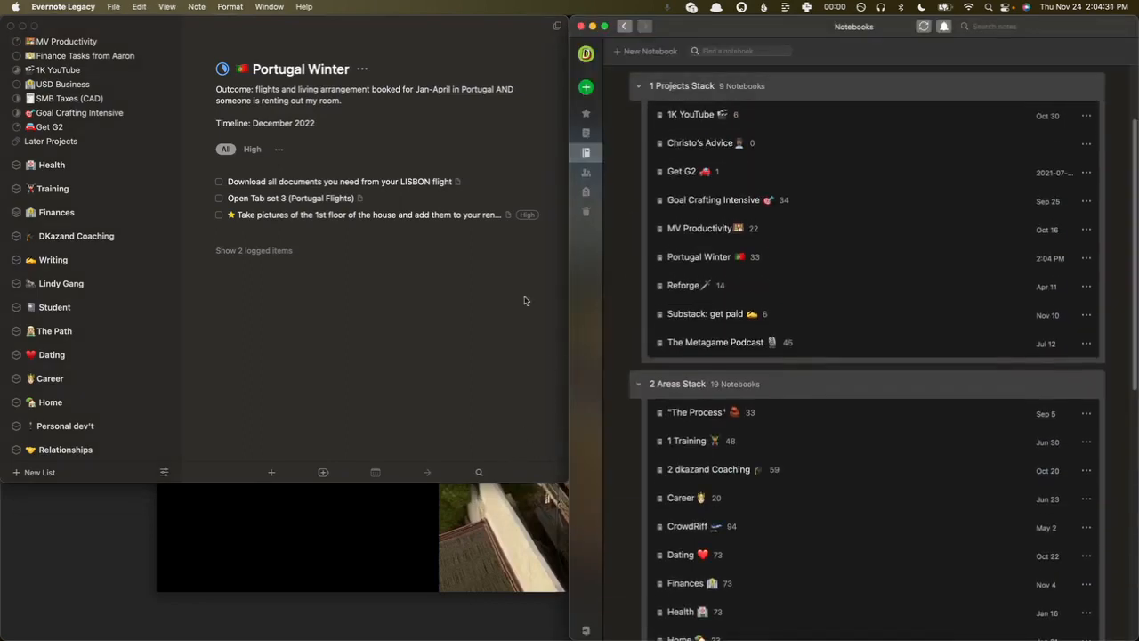
Step: Check in Evernote that Portugal Winter now holds 33 notes including the bookmark
left_click(698, 256)
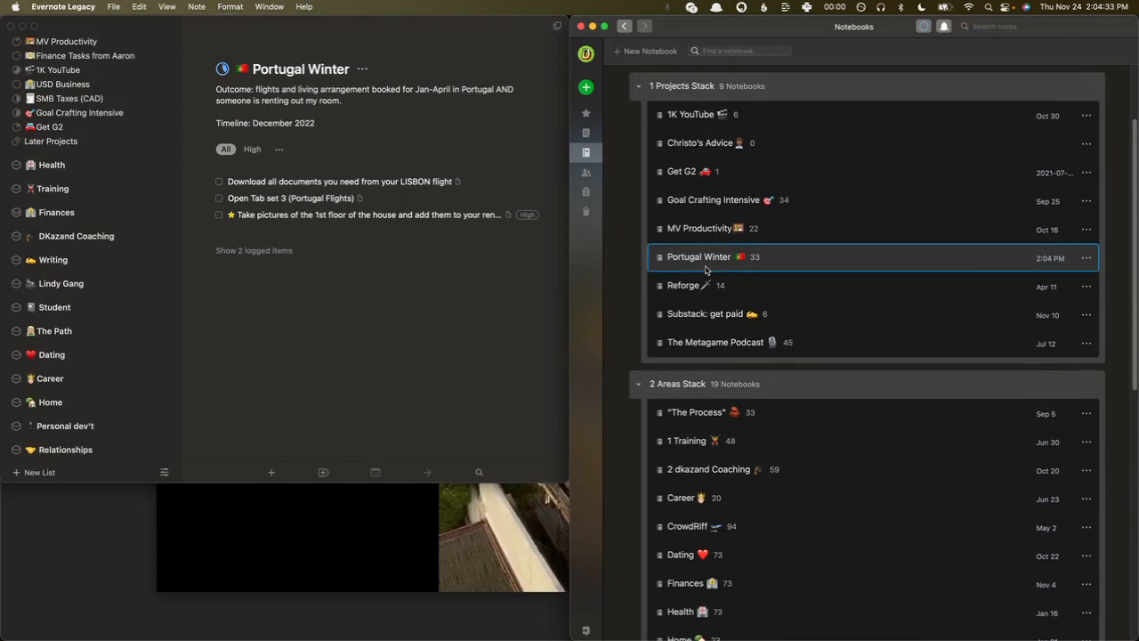